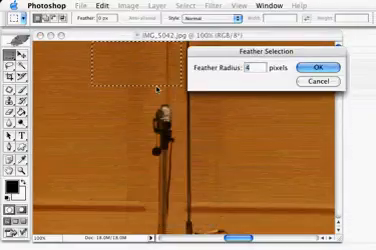
# Feather the rectangular selection with an 8-pixel radius so its edges blend
pyautogui.click(314, 68)
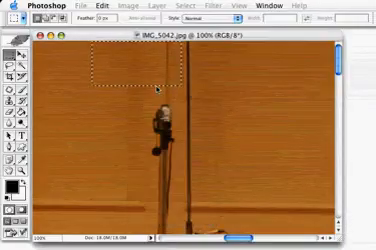